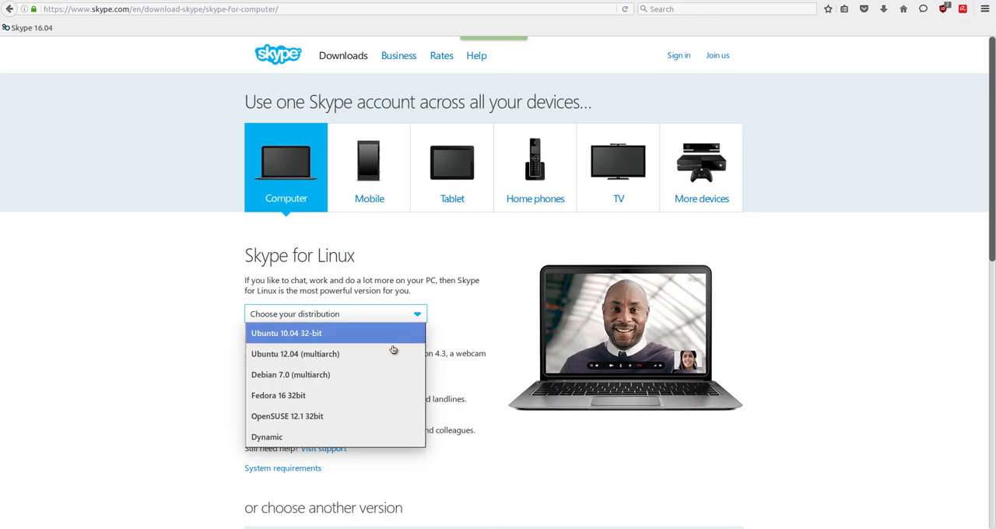
mouse_move(377, 360)
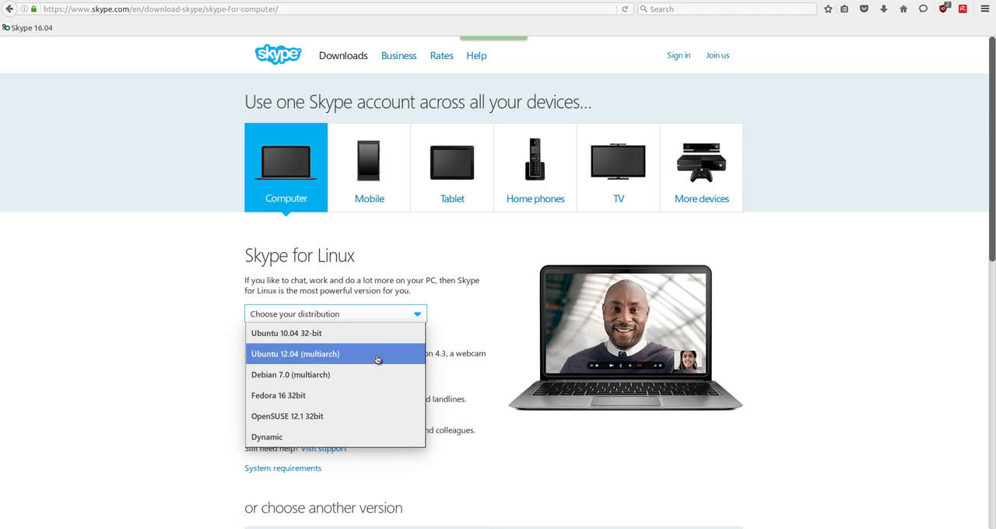
Step: Pick Ubuntu 12.04 (multiarch) on the Skype page to start the .deb download
click(310, 354)
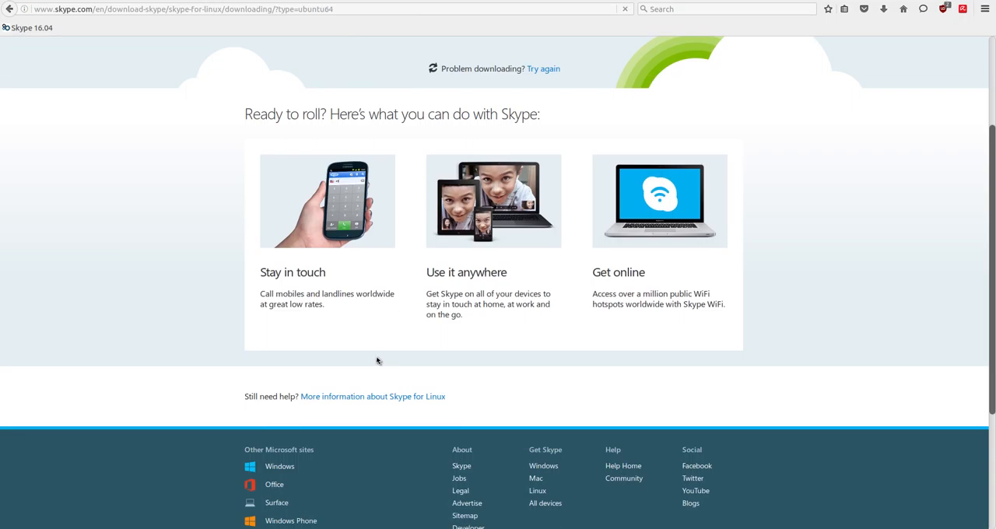
scroll(up, 3)
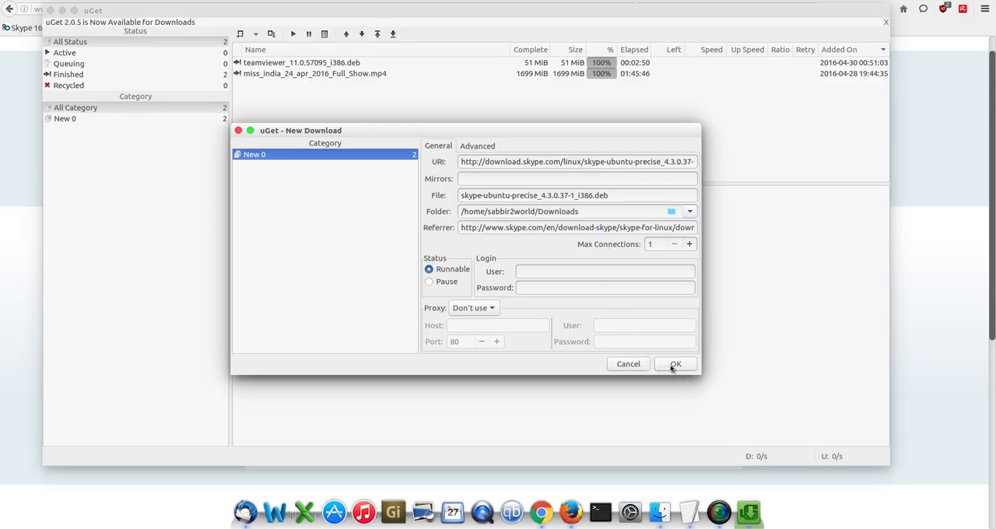
Step: Confirm the Skype .deb download in uGet, follow its progress, and close uGet
click(675, 364)
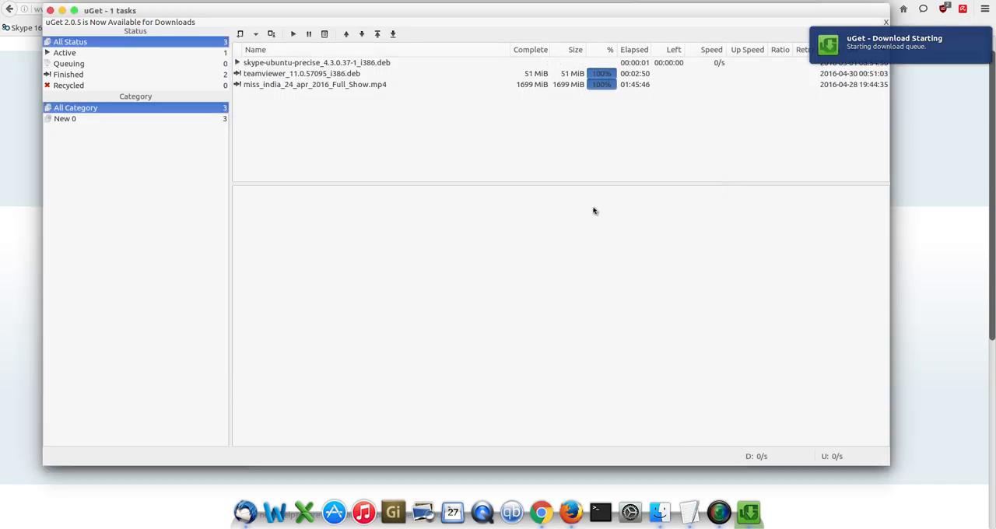
click(325, 62)
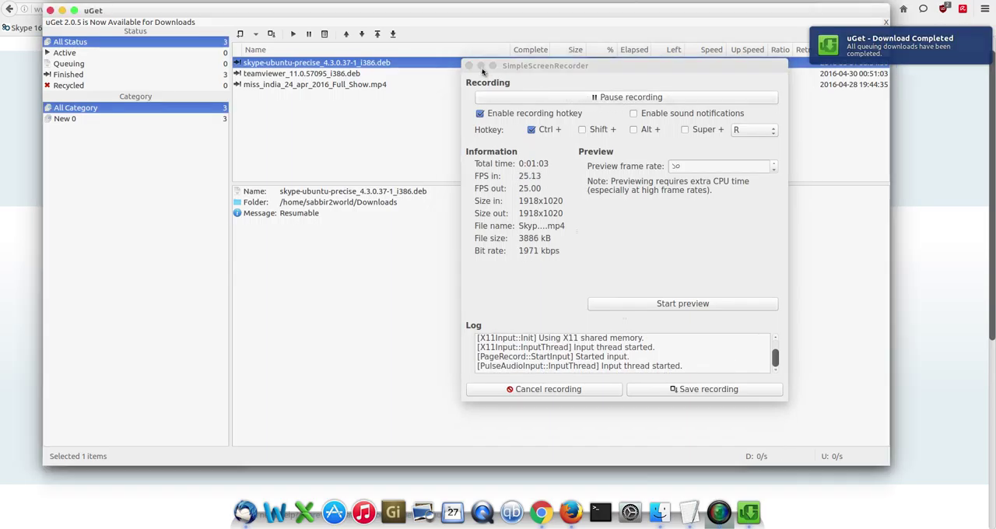
click(464, 66)
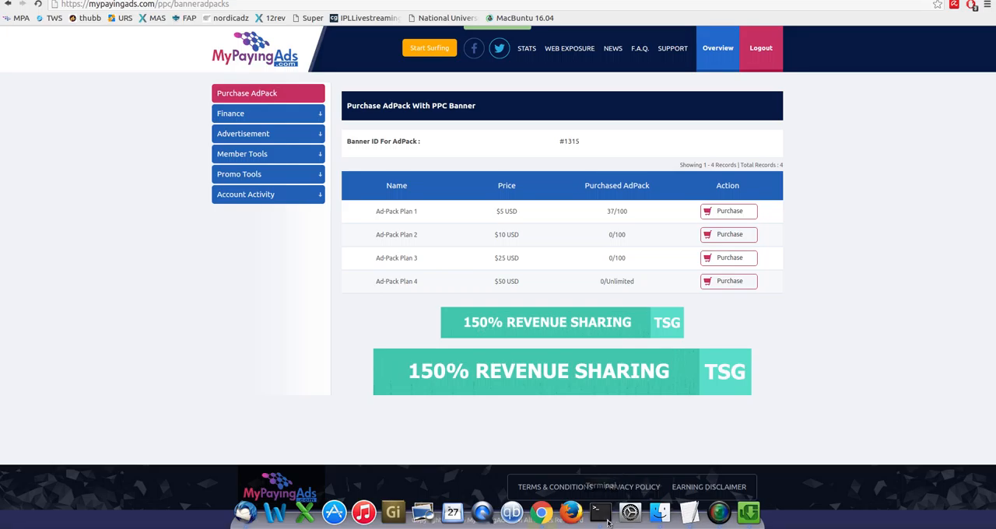
Step: Open a terminal, change to ~/Downloads and list its files
click(597, 511)
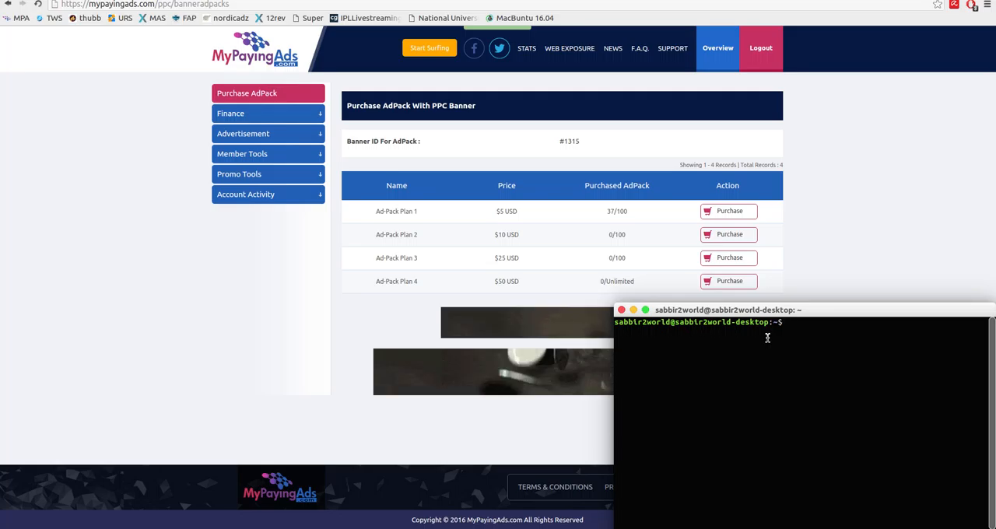
text(cd)
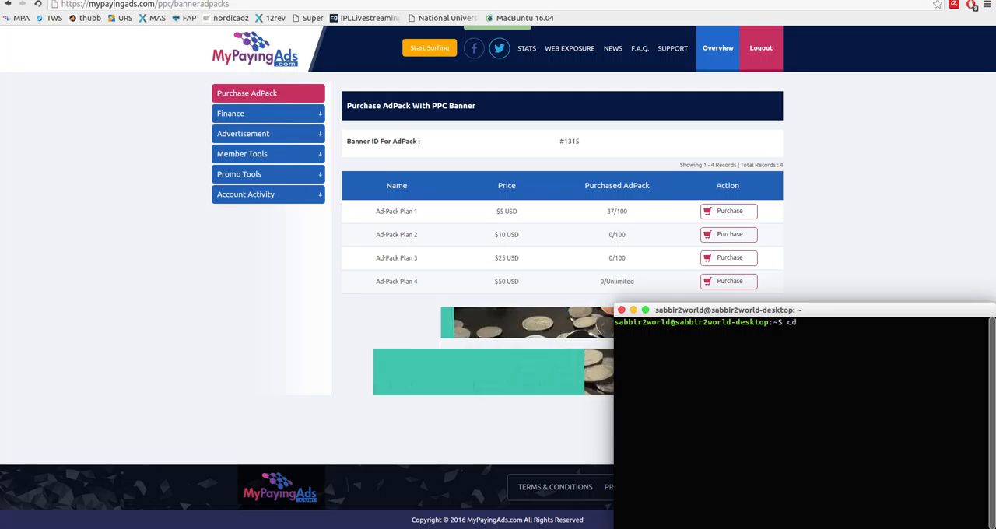
text(~/Downloads)
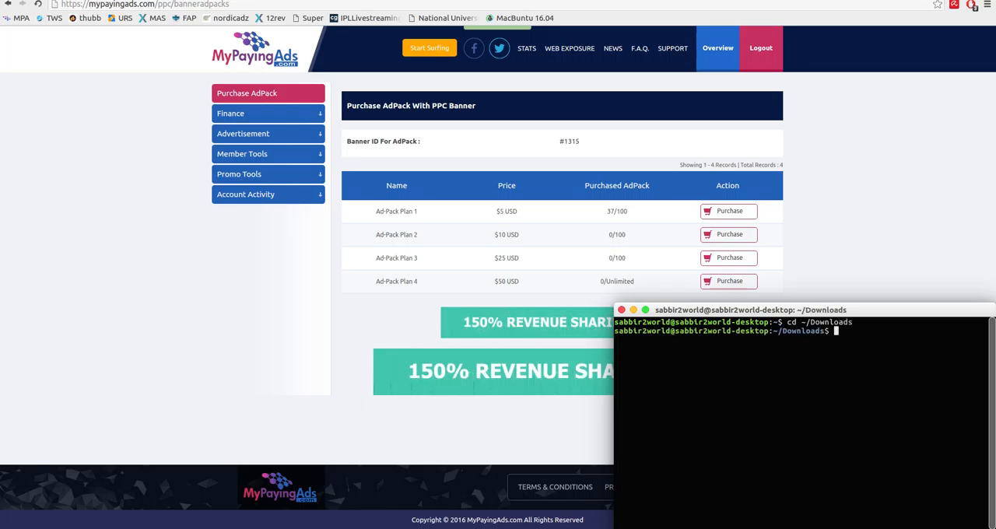
text(ls)
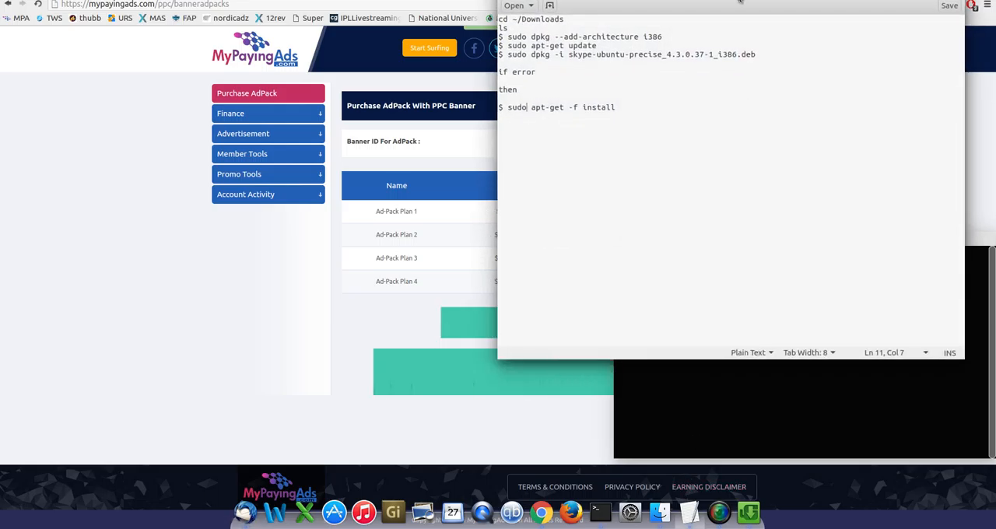
Step: Add the i386 architecture with sudo dpkg --add-architecture, then run apt-get update
drag(739, 5, 352, 123)
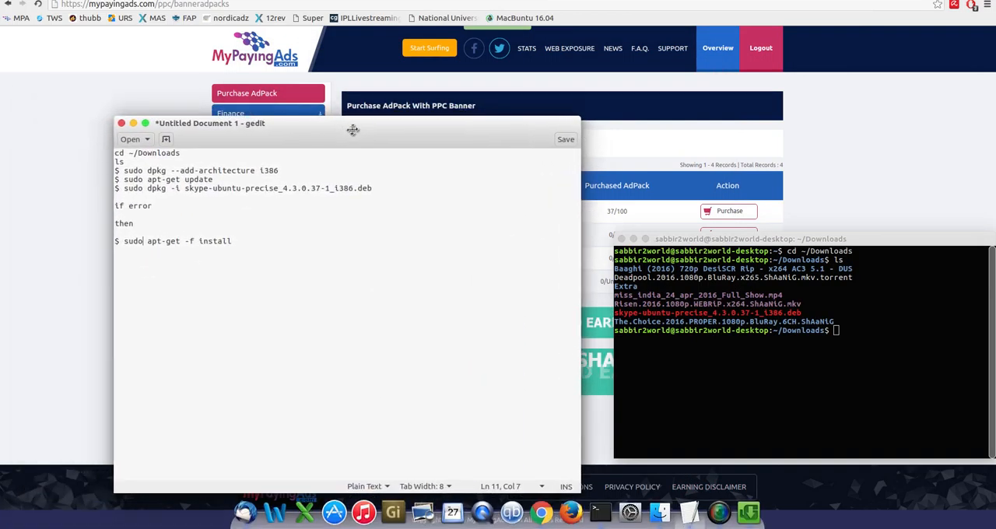
mouse_move(746, 360)
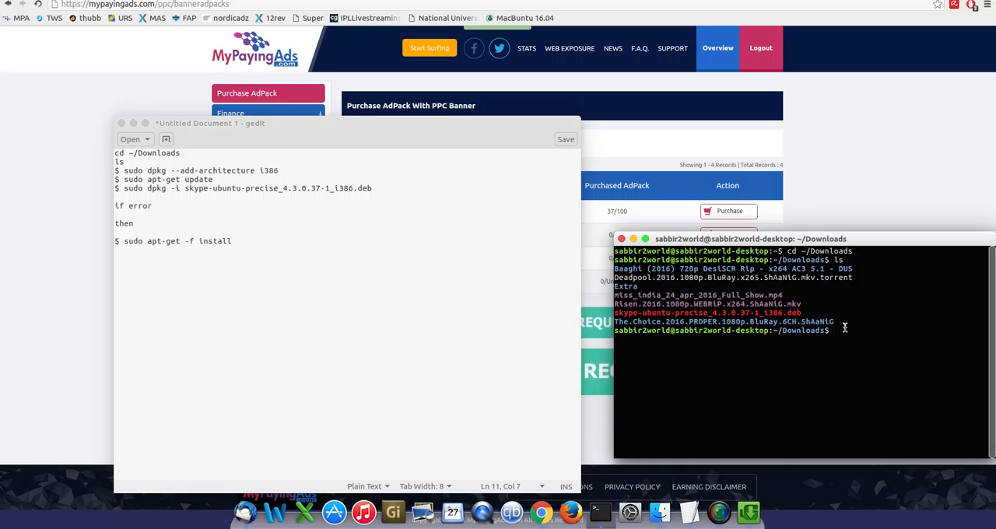
text(sudo dpkg)
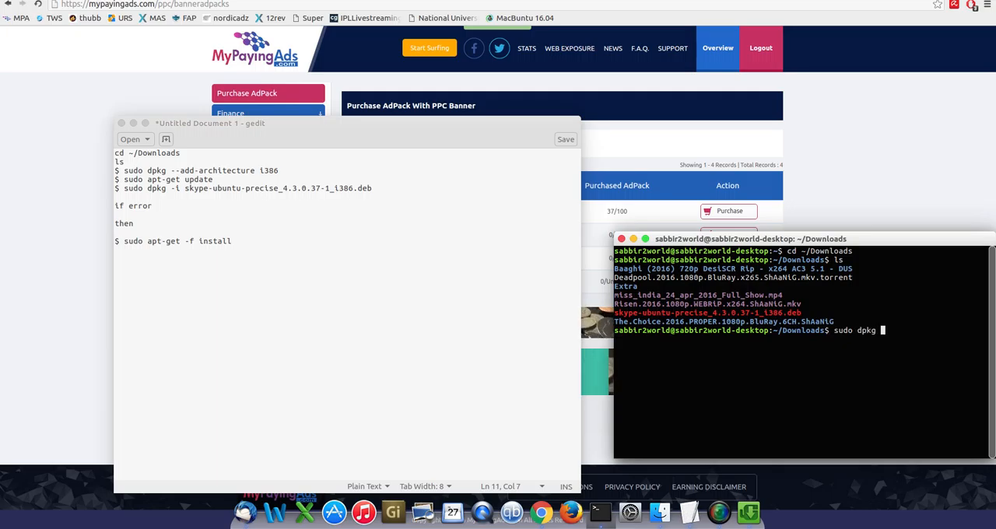
text(--add-architecture i386)
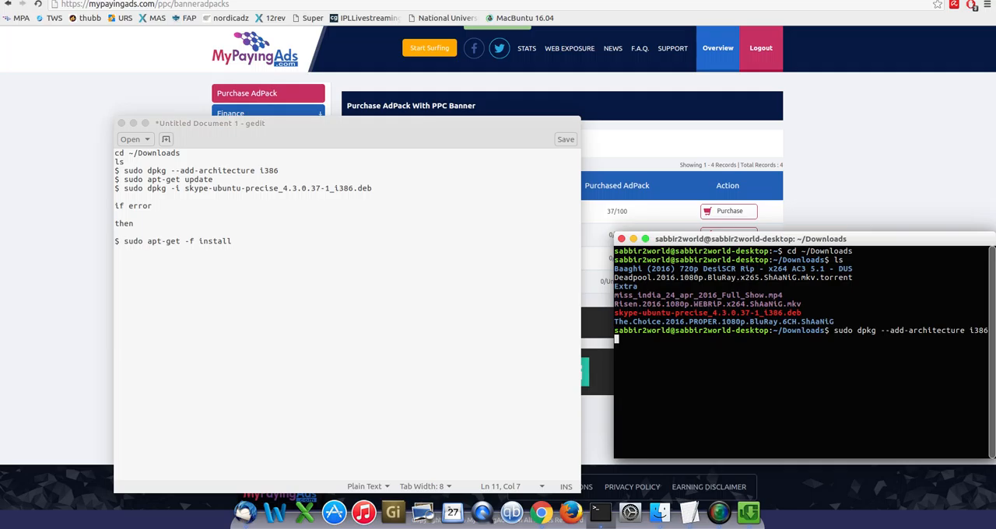
key(Return)
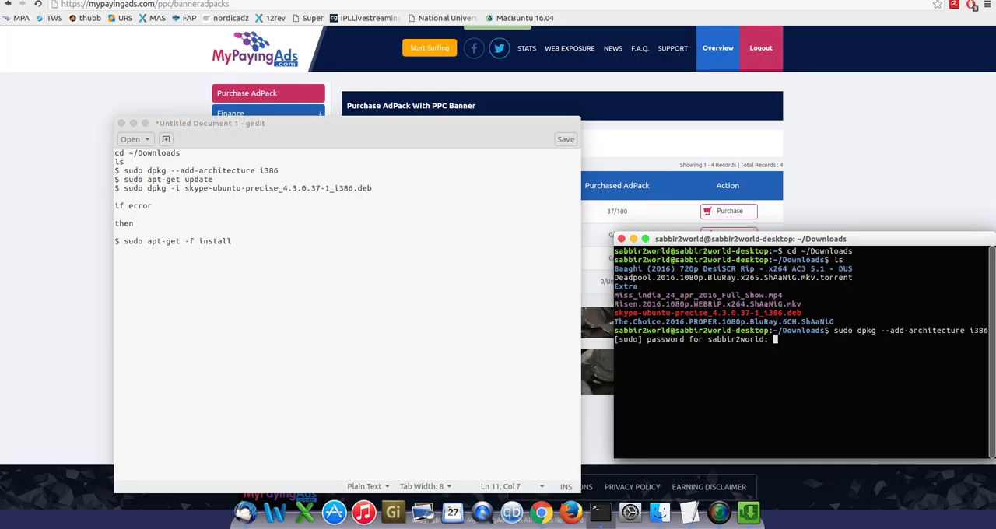
key(Return)
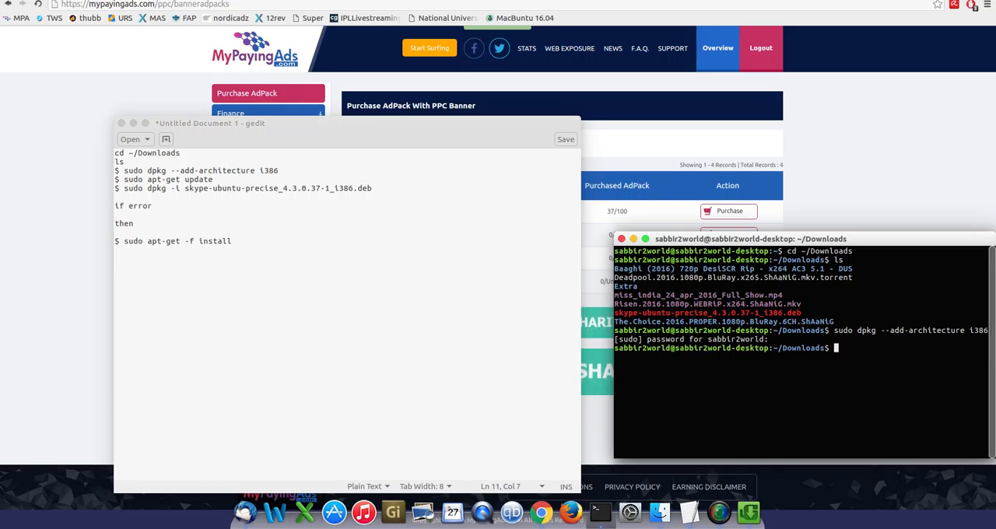
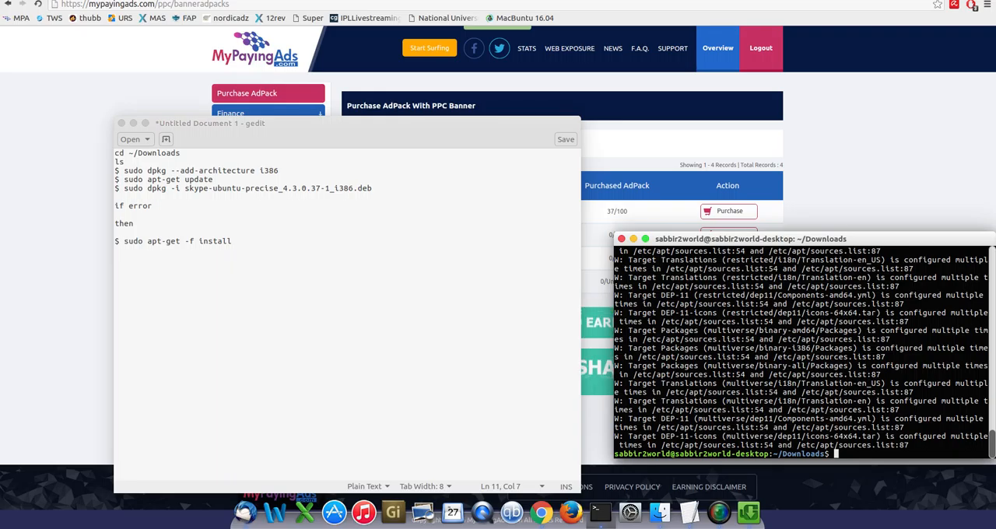
Step: Install the Skype package with sudo dpkg -i skype*.deb, hitting dependency errors
text(sudo dpkg)
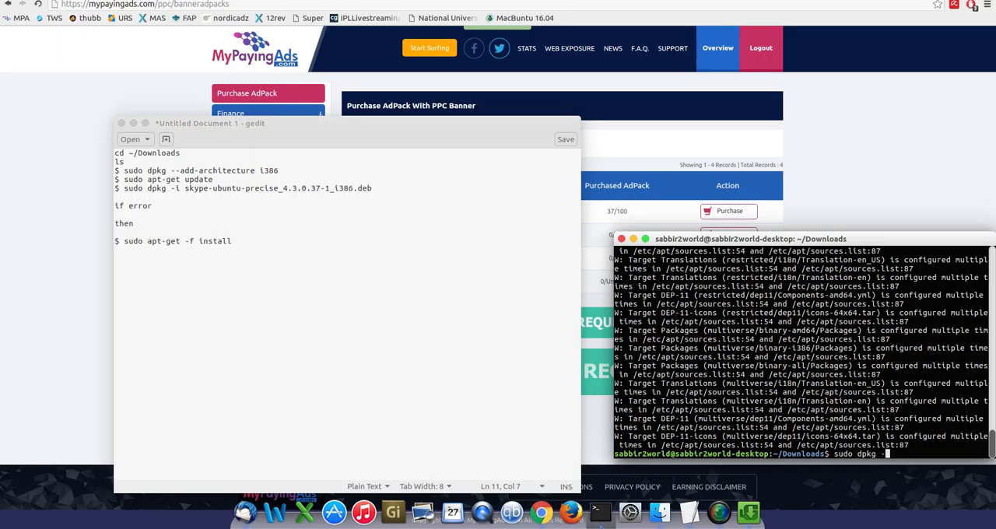
text(-i)
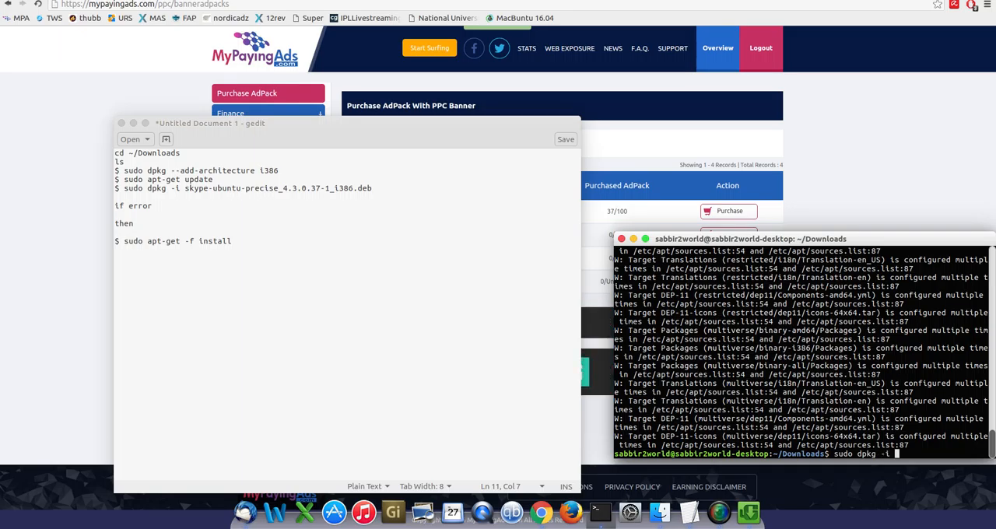
text(skype*)
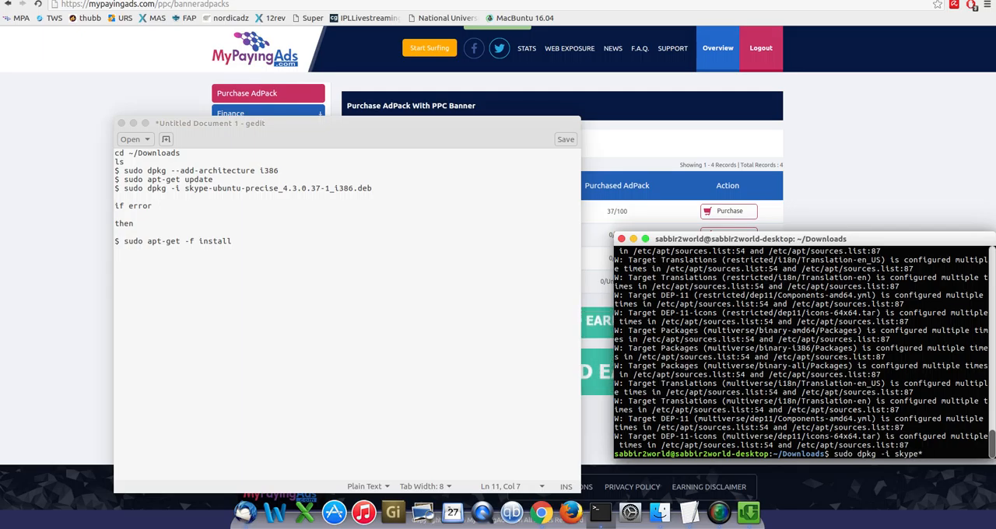
text(.deb)
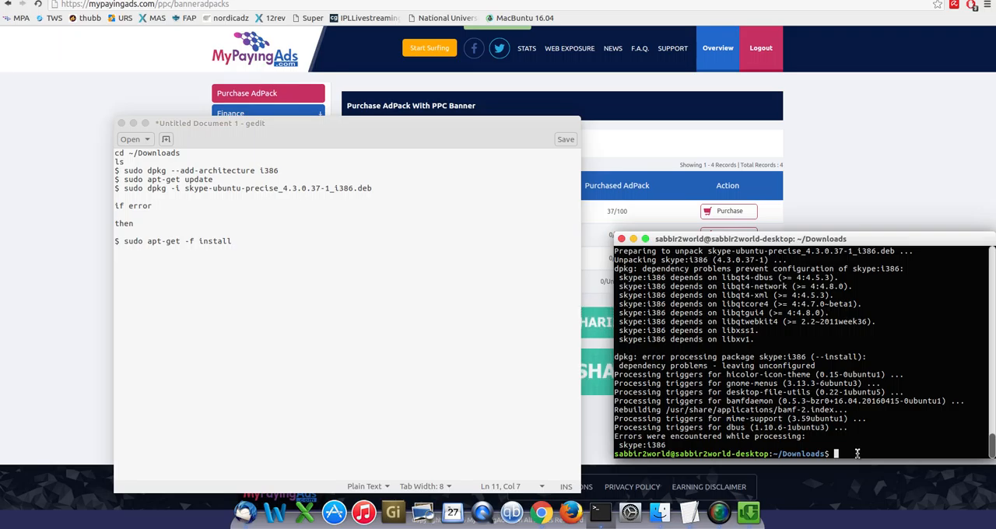
Step: Run sudo apt-get -f install, retyping it after the first mistyped attempt
text(sudo)
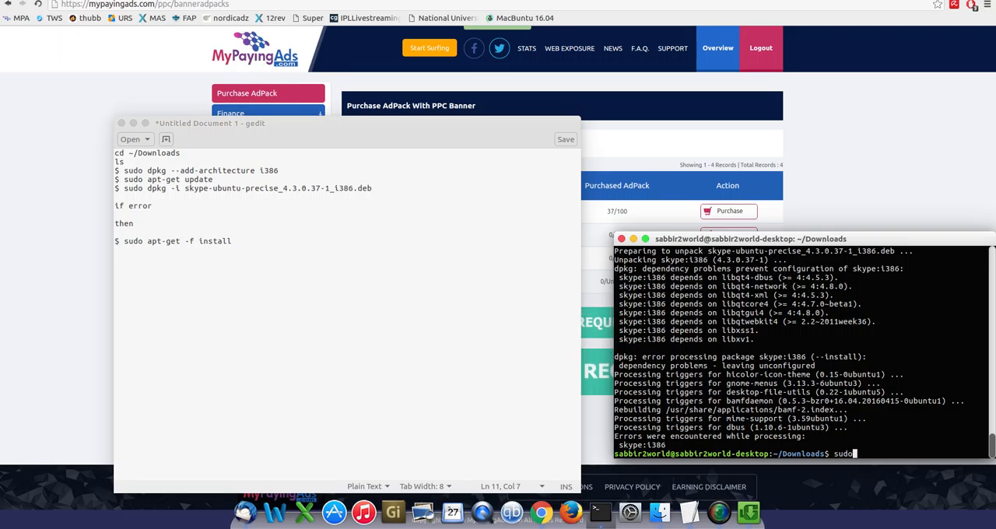
text(apt-)
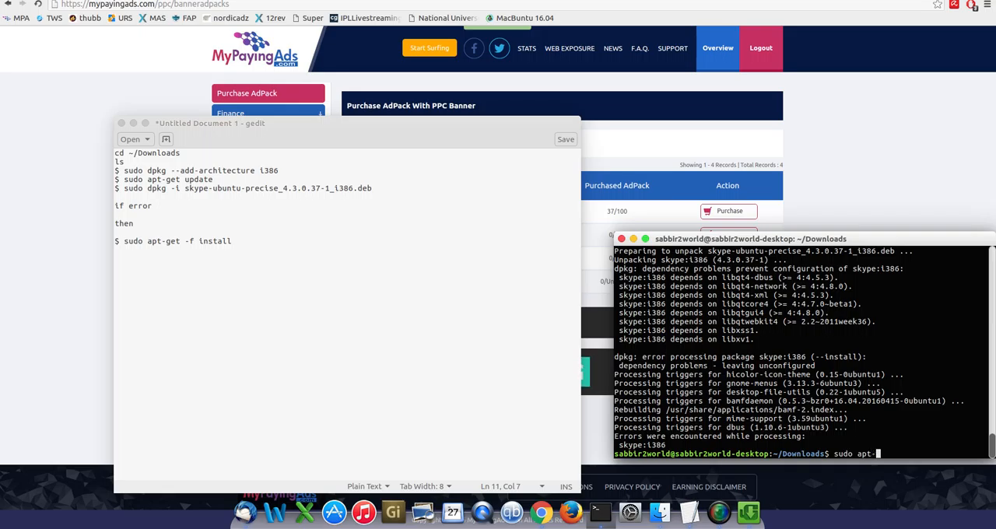
text(etm -f install)
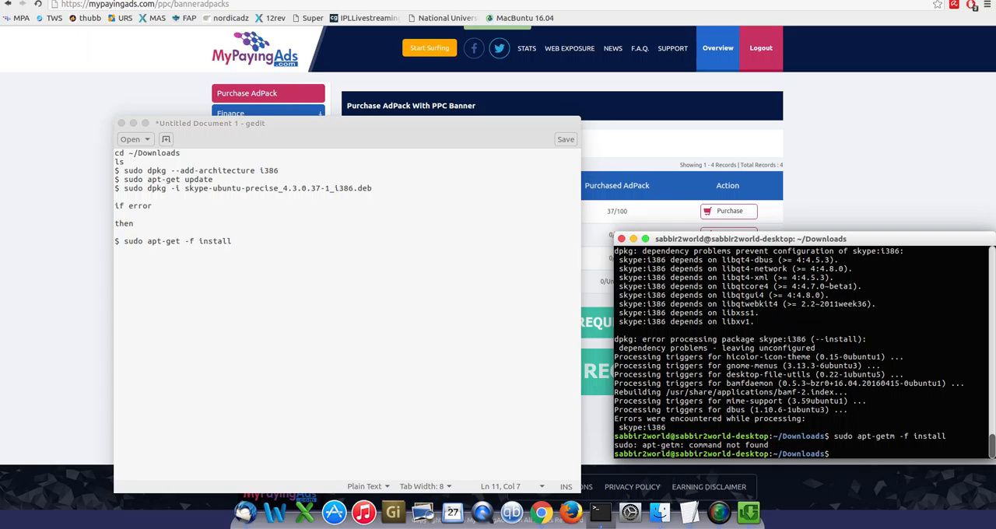
text(sudo ap)
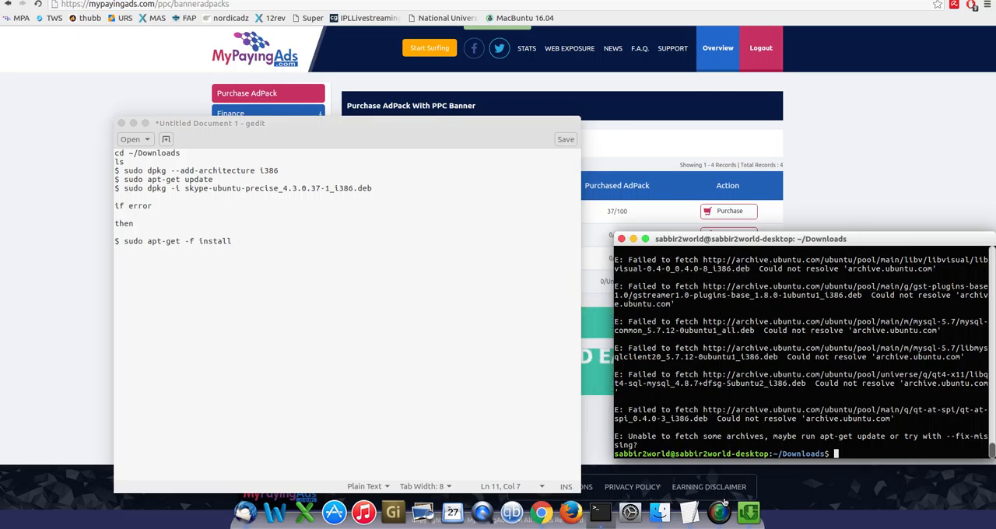
mouse_move(744, 503)
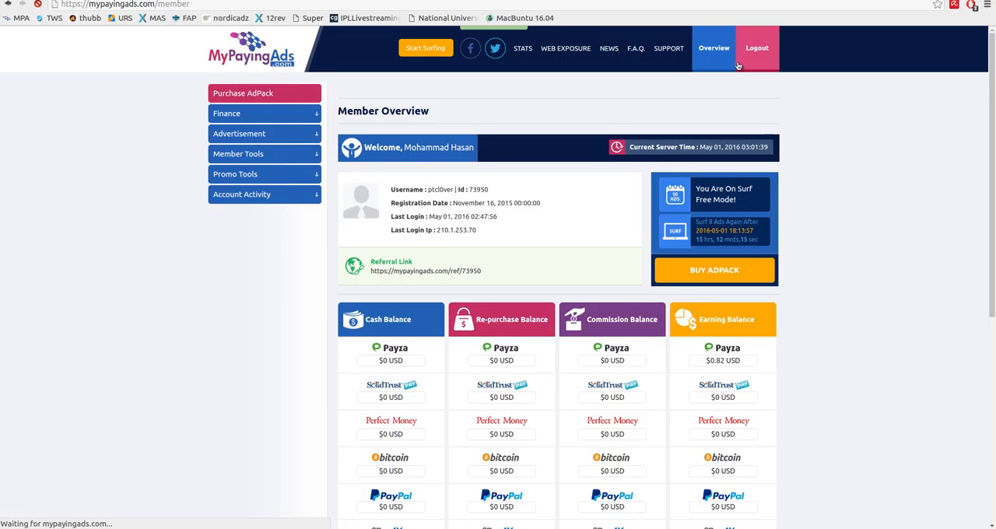
Step: Log out of the earnings website and search installed applications for 'sky'
click(761, 47)
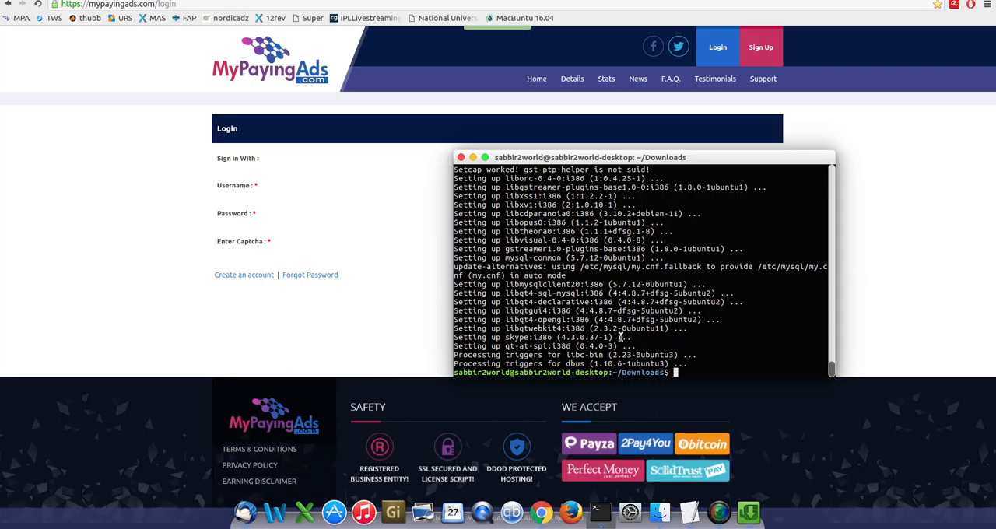
mouse_move(402, 443)
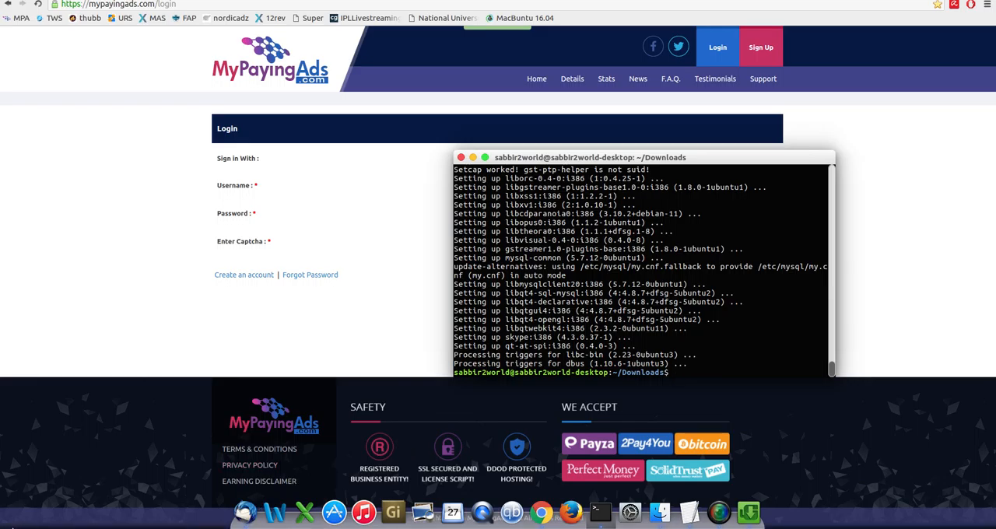
text(simpl)
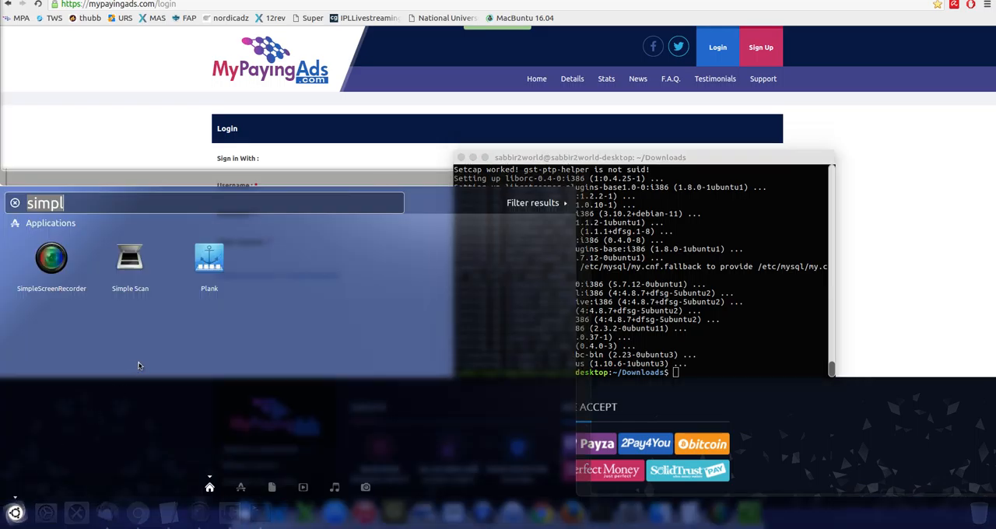
text(sky)
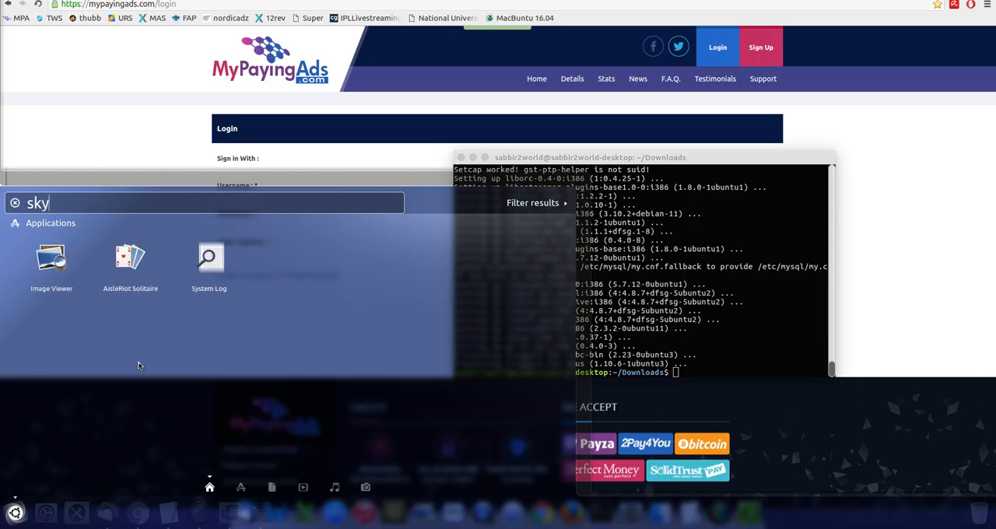